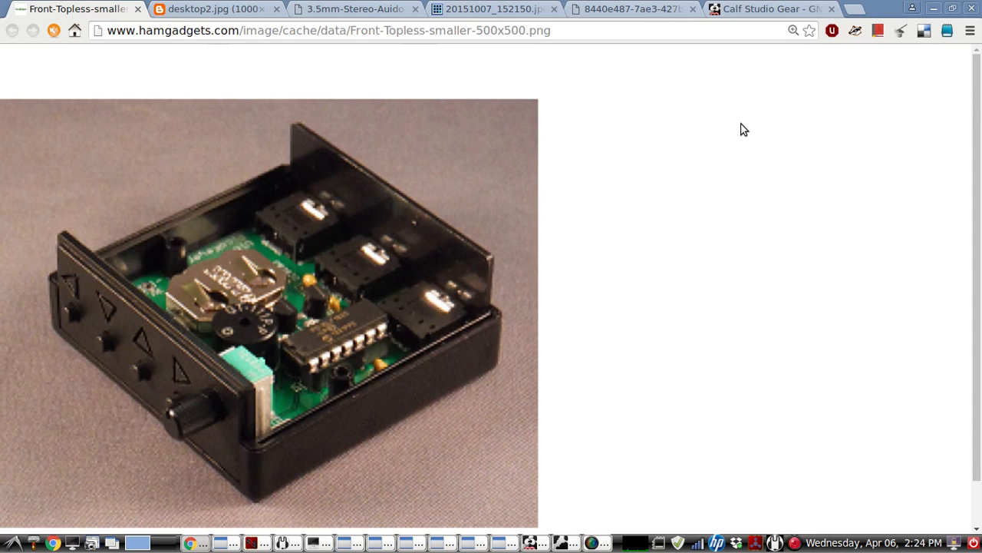
mouse_move(575, 152)
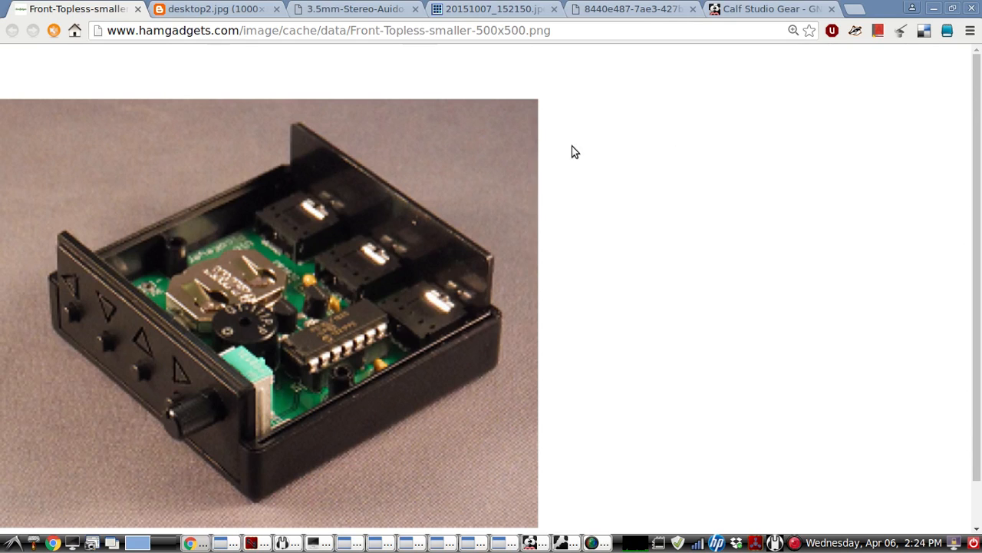
mouse_move(156, 305)
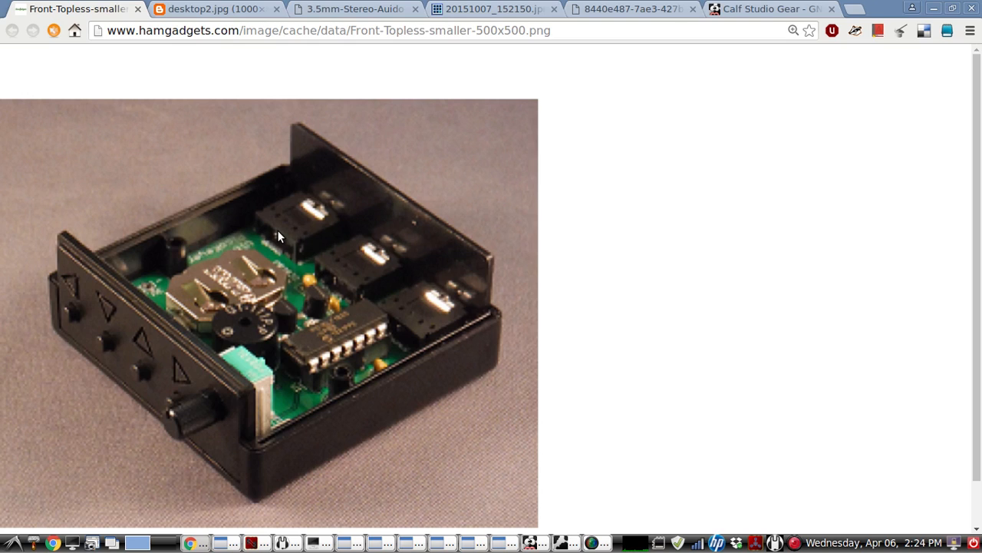
View the desktop computer, stereo audio cable and keyer jack photos in turn.
left_click(207, 10)
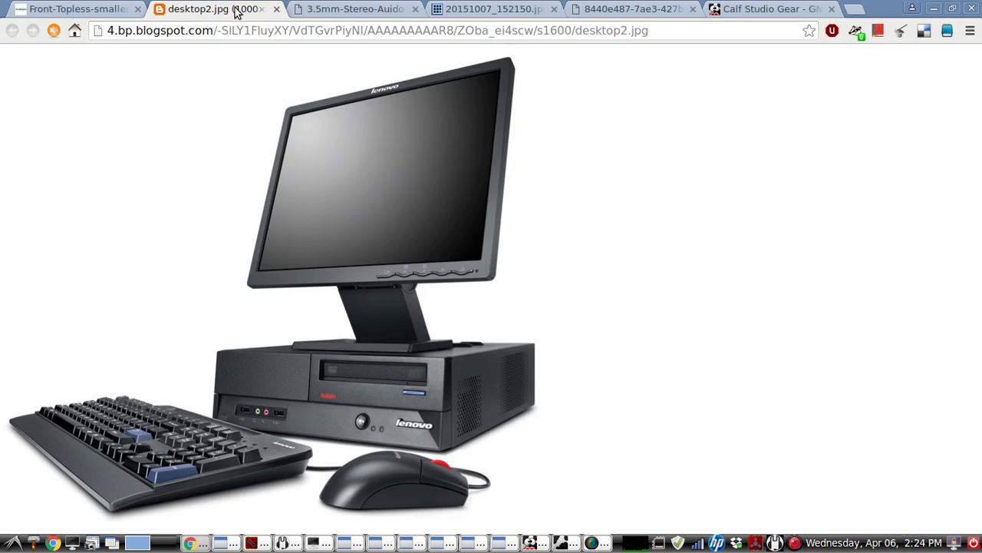
mouse_move(353, 9)
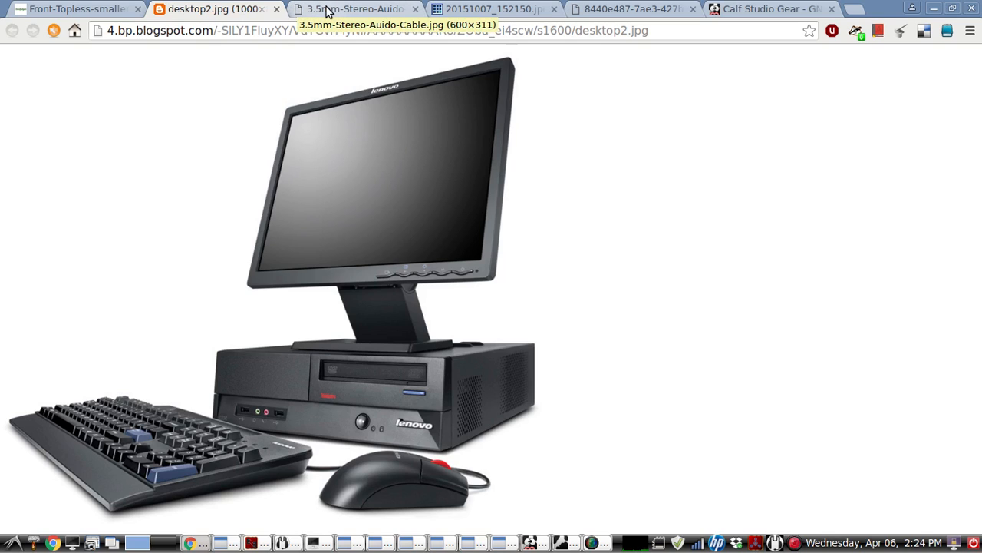
left_click(353, 9)
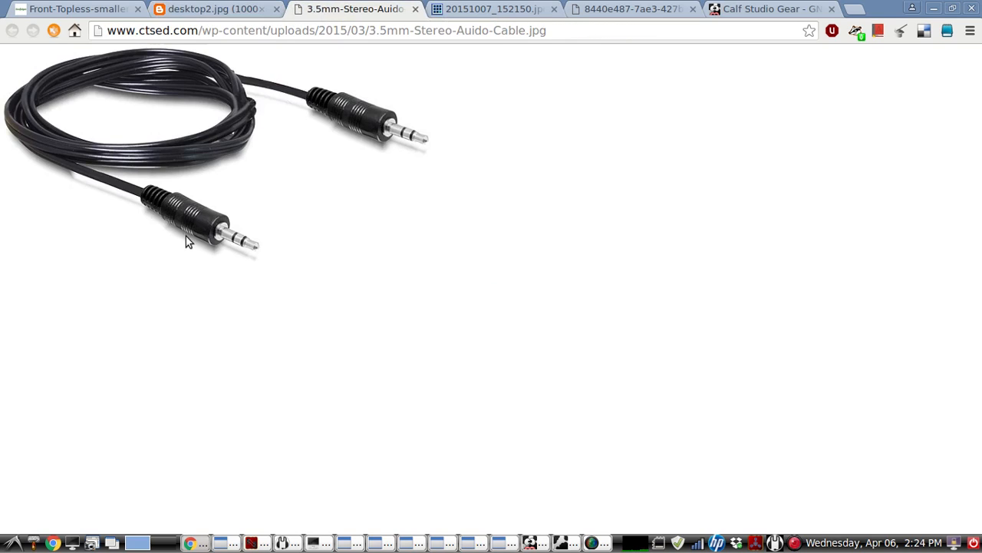
mouse_move(439, 34)
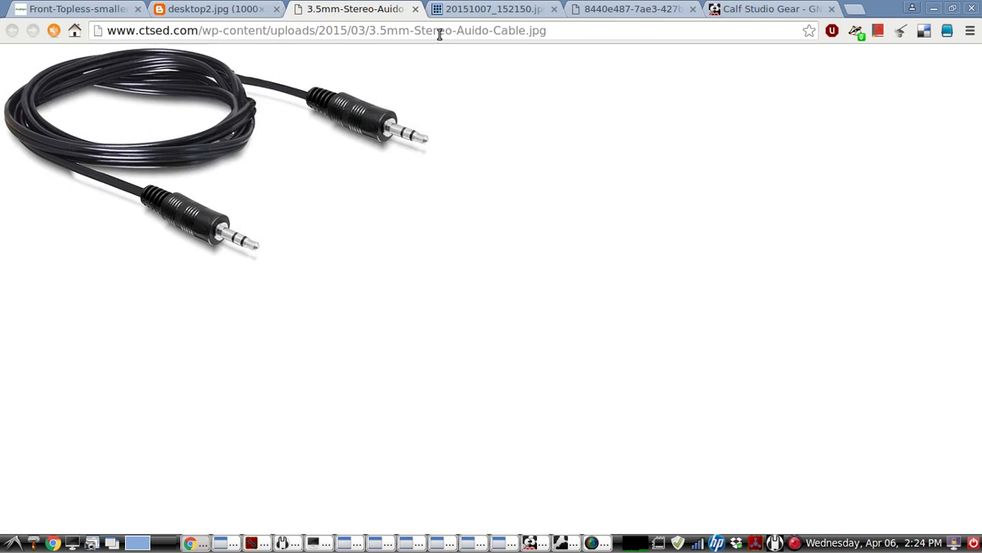
left_click(491, 9)
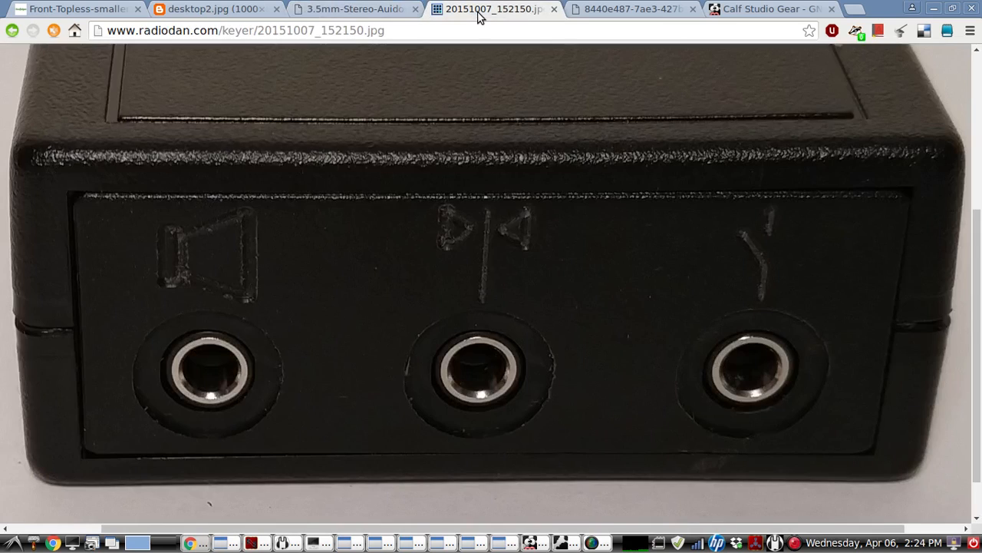
mouse_move(187, 351)
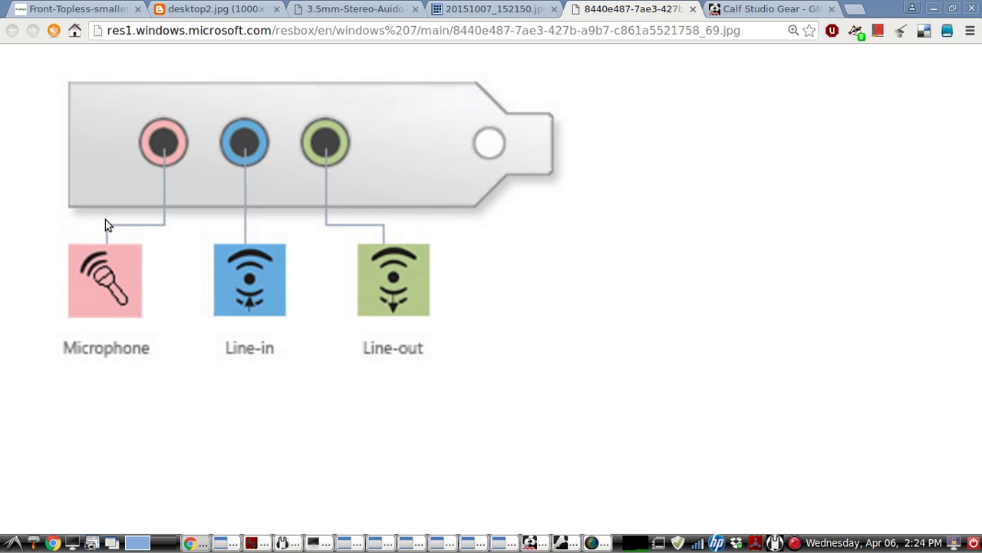
mouse_move(166, 261)
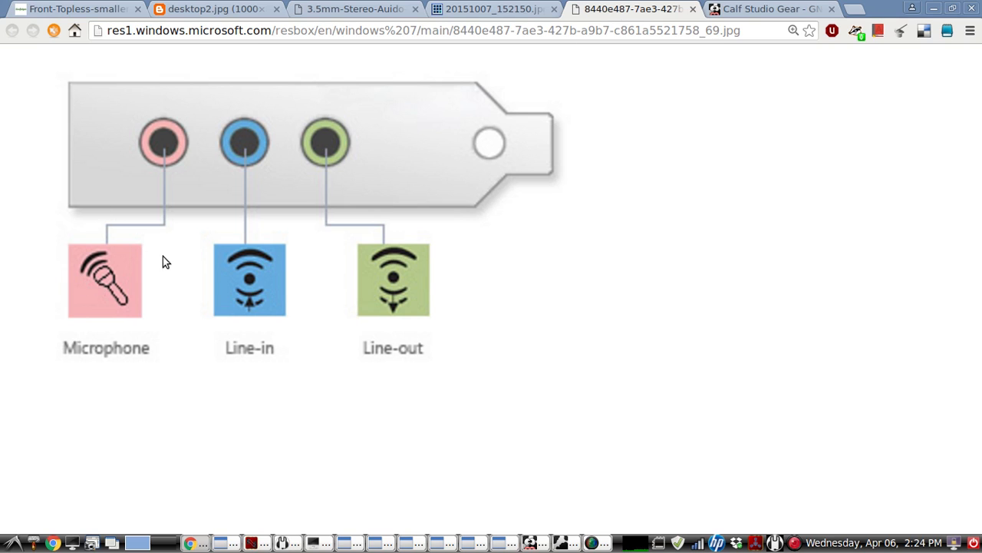
mouse_move(215, 141)
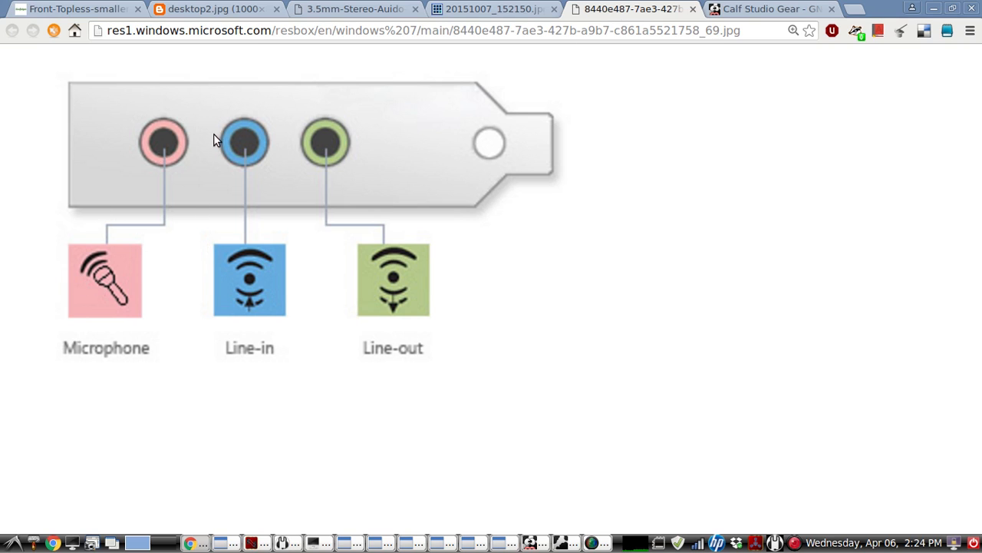
mouse_move(156, 224)
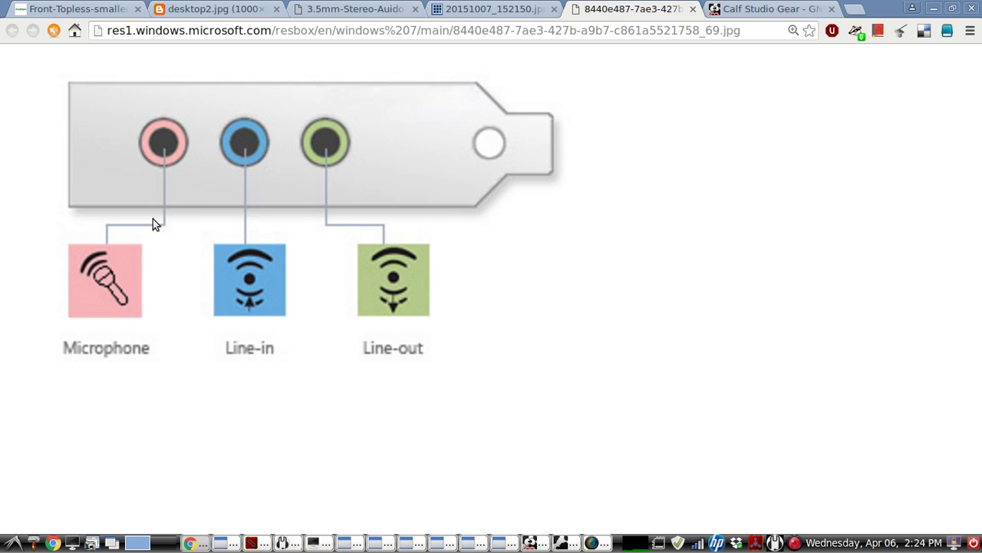
mouse_move(156, 108)
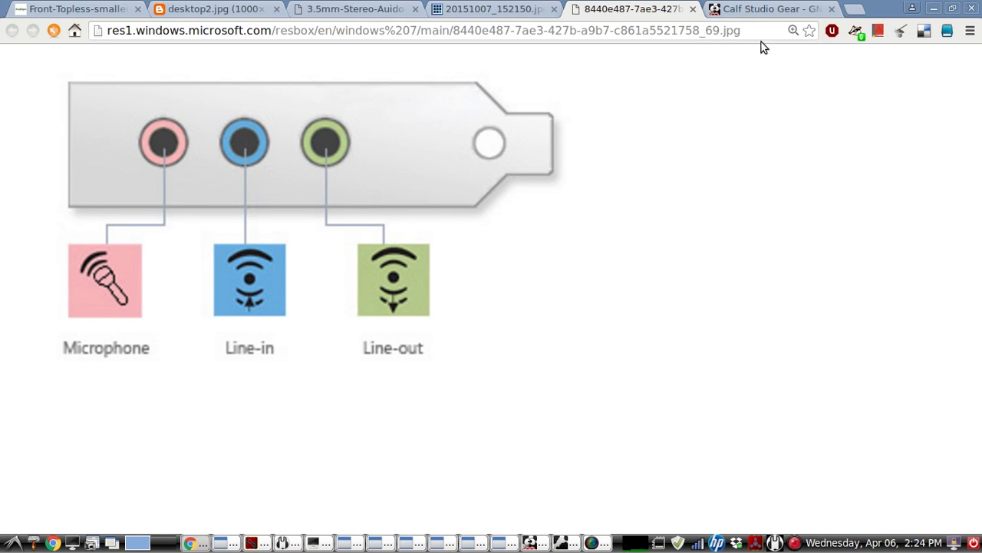
Show the Calf Filter description page on the Calf Studio Gear site.
left_click(767, 10)
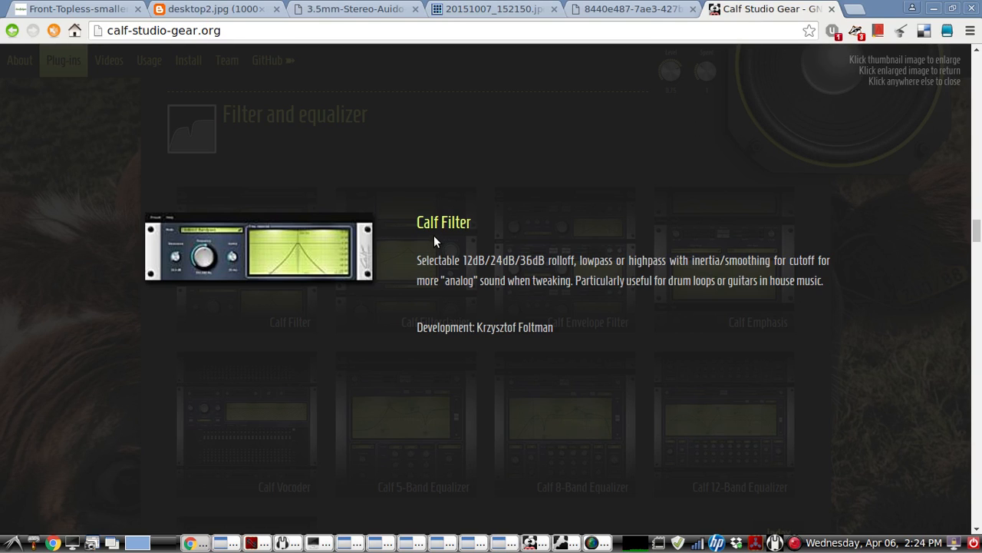
mouse_move(893, 127)
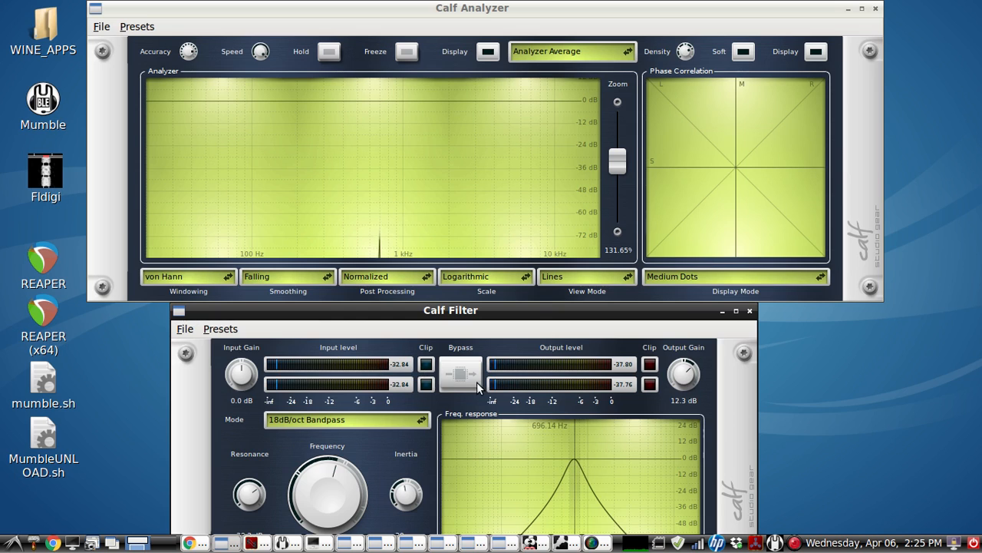
Operate the Calf Filter controls in 18dB/oct bandpass mode while the meters register the keyed tone.
left_click(461, 375)
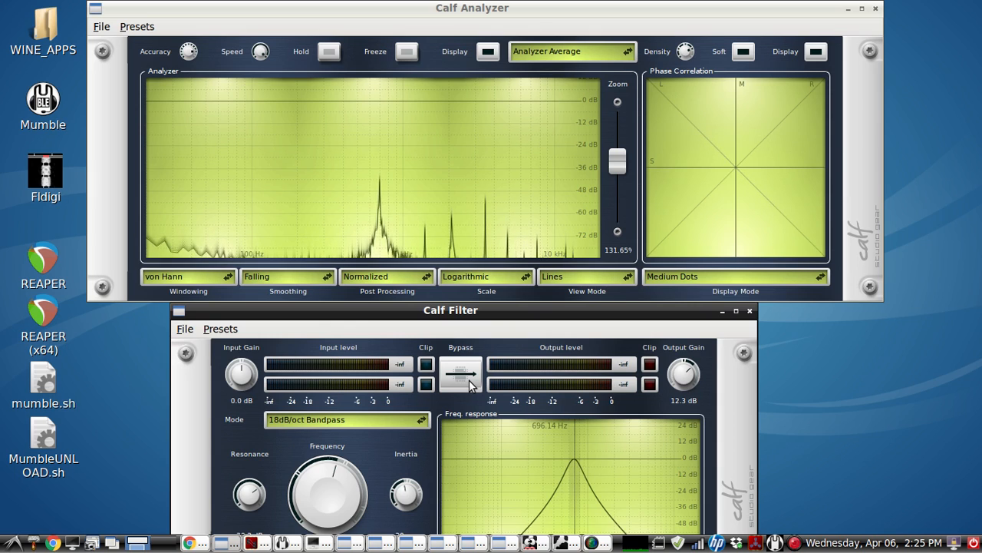
left_click(460, 374)
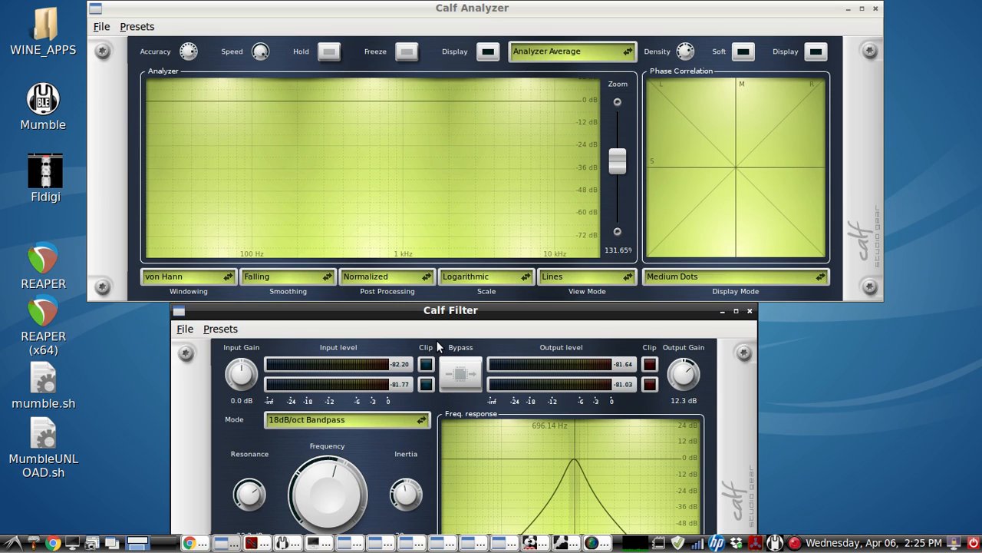
mouse_move(497, 322)
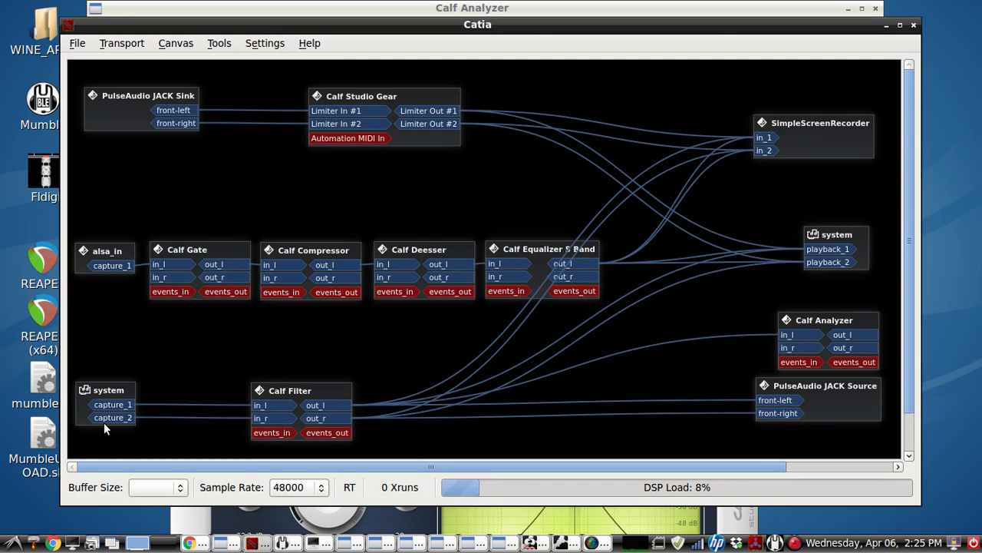
Select the SimpleScreenRecorder client and nudge the PulseAudio JACK Source box in the graph.
left_click(107, 390)
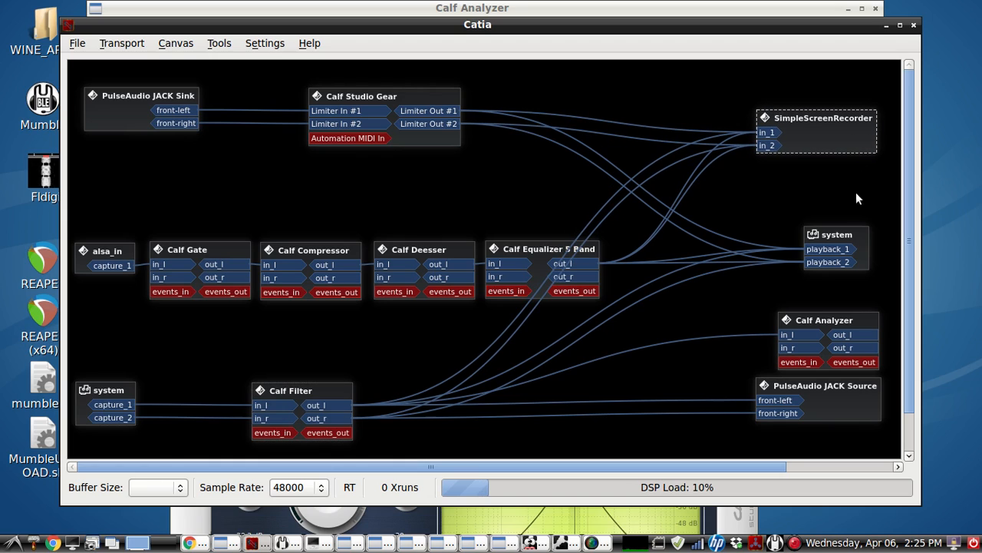
left_click_drag(835, 249, 832, 243)
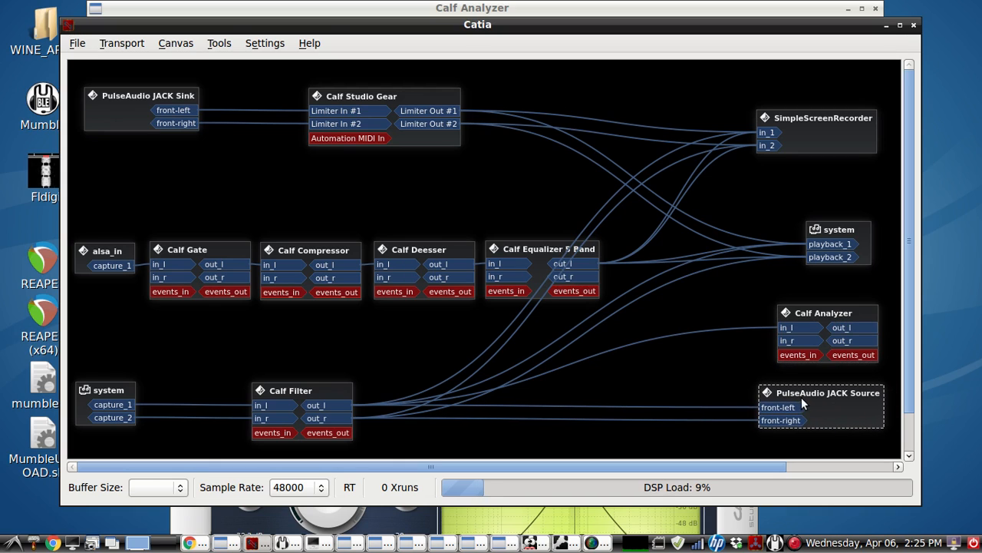
mouse_move(855, 413)
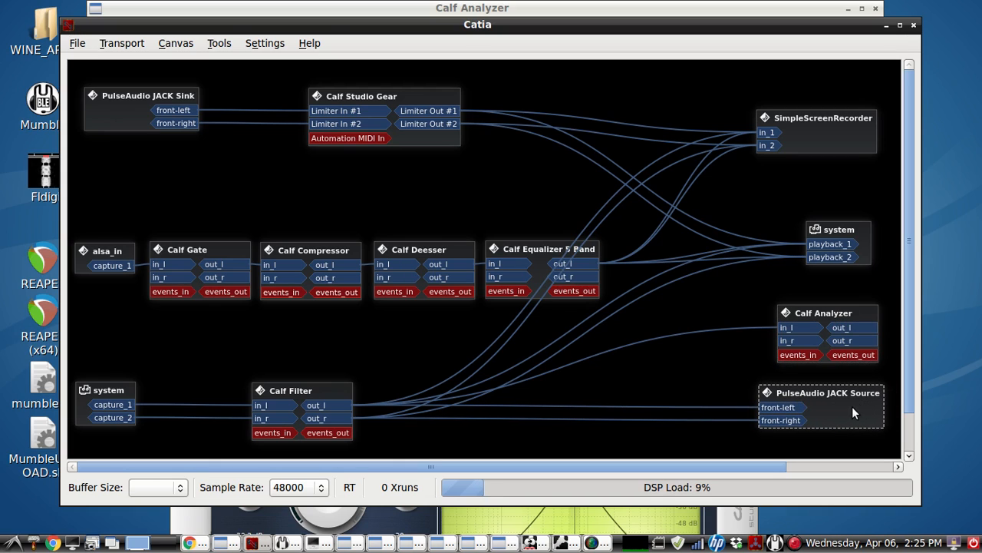
mouse_move(847, 415)
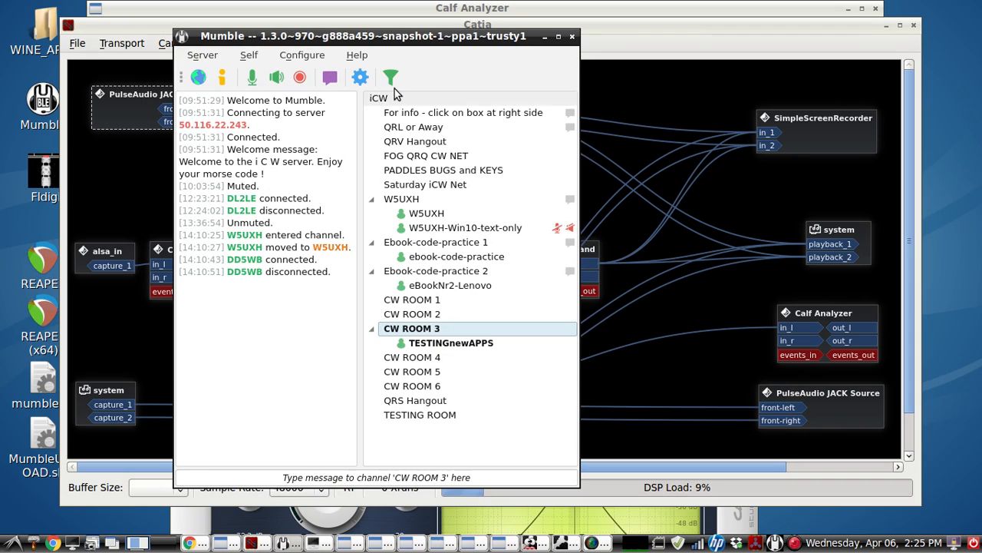
Review Mumble's audio input and output settings and close the configuration unchanged.
left_click(301, 55)
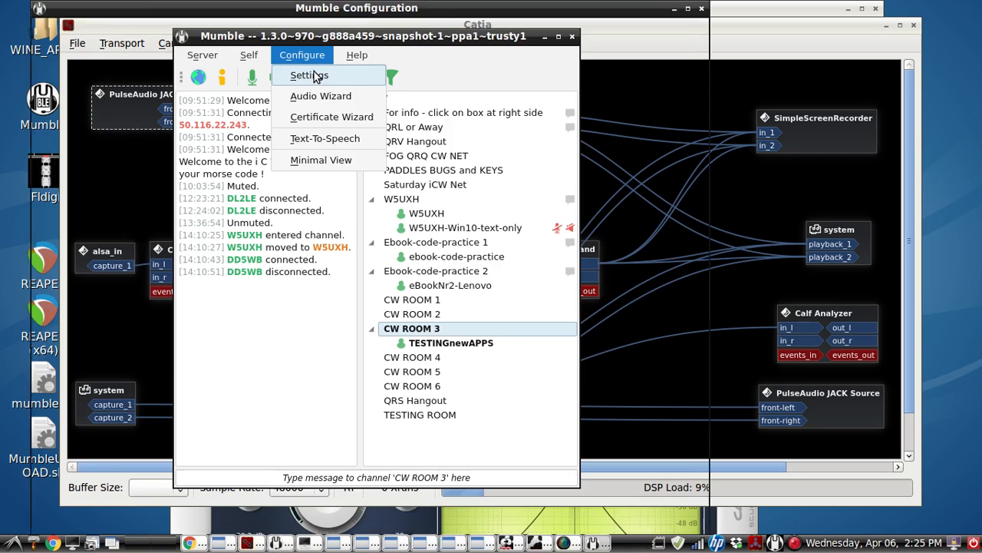
left_click(309, 73)
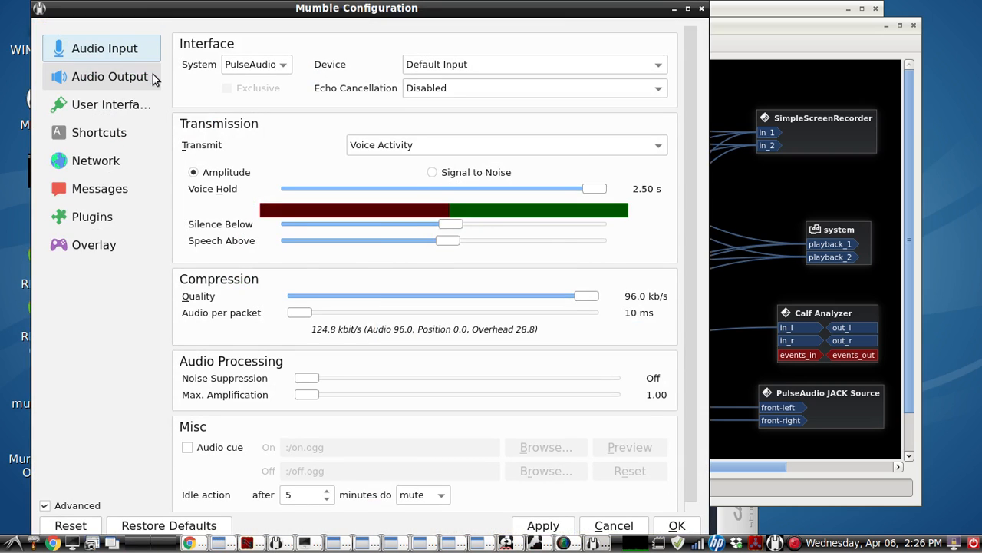
left_click(110, 76)
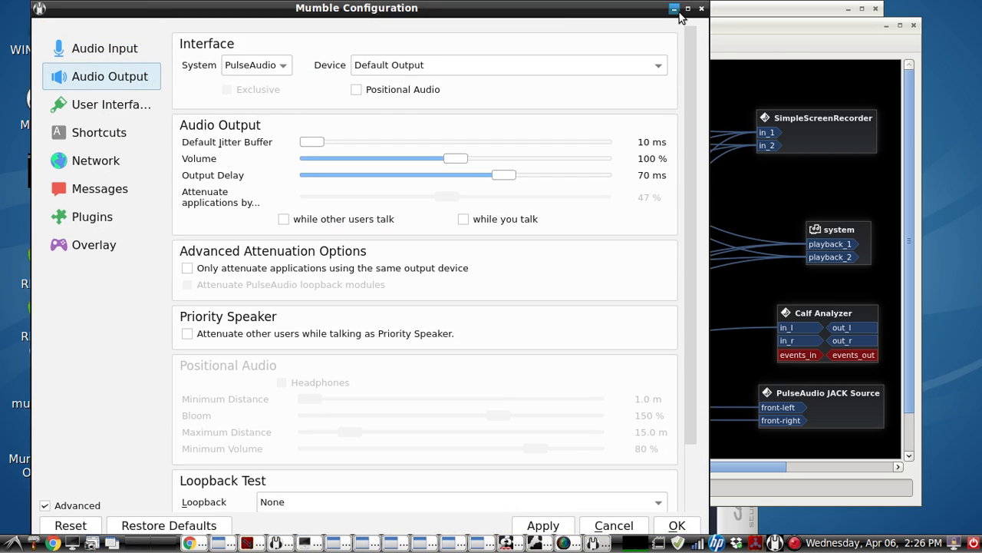
left_click(699, 9)
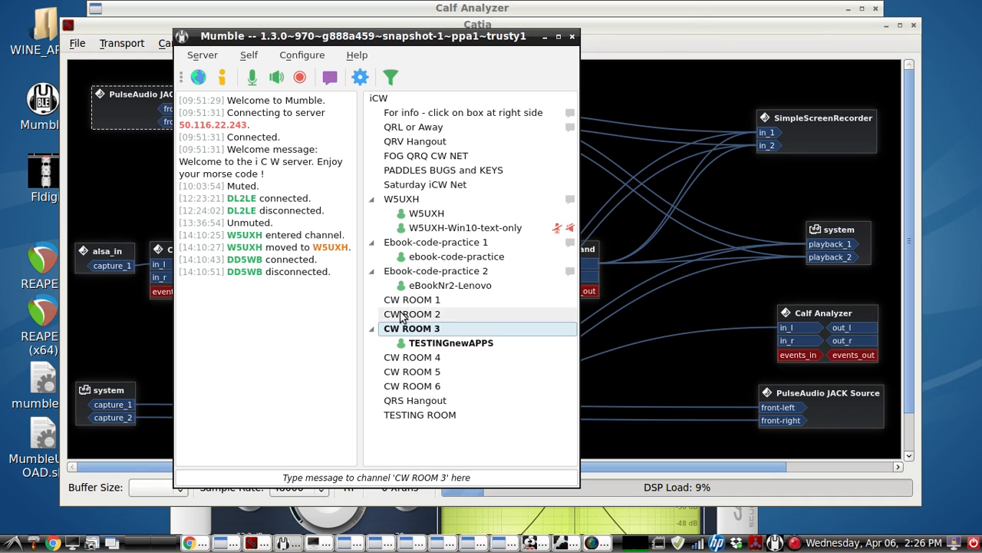
Join the Ebook-code-practice 2 channel and bring up the Calf Limiter window.
left_click(436, 270)
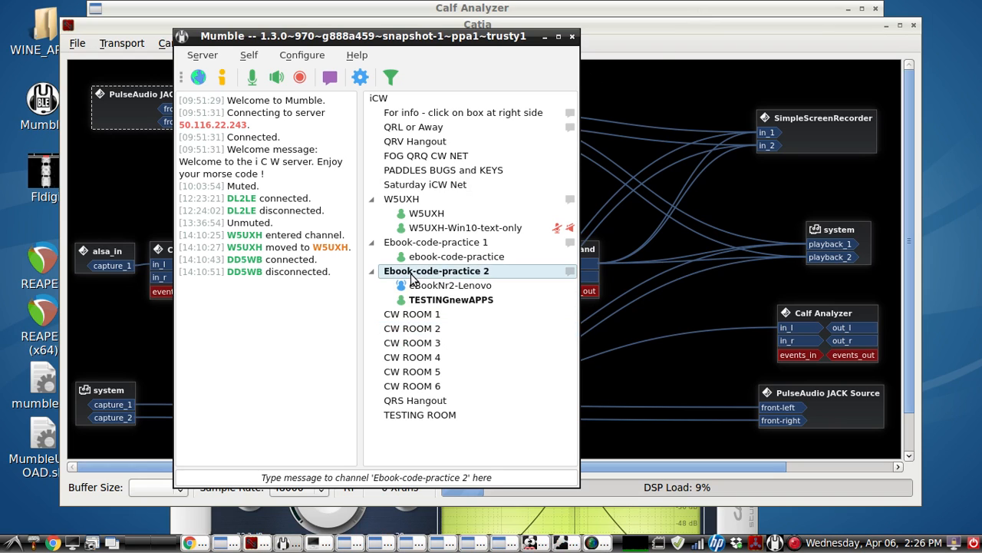
mouse_move(411, 329)
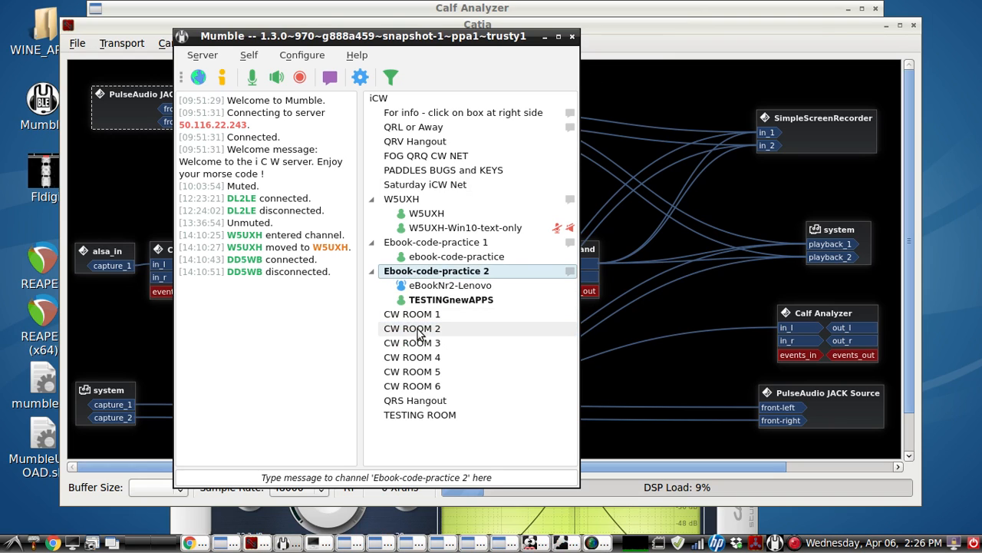
left_click(412, 329)
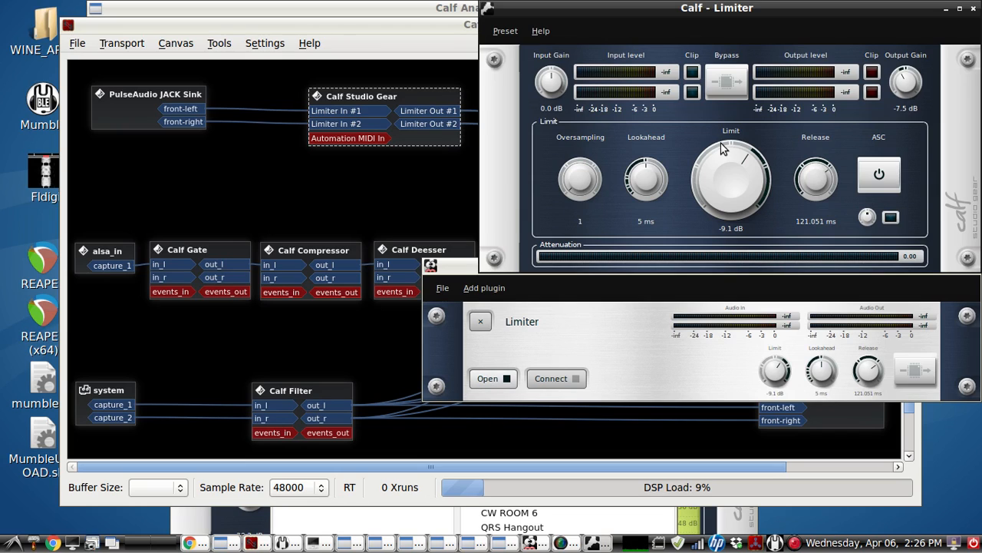
mouse_move(725, 146)
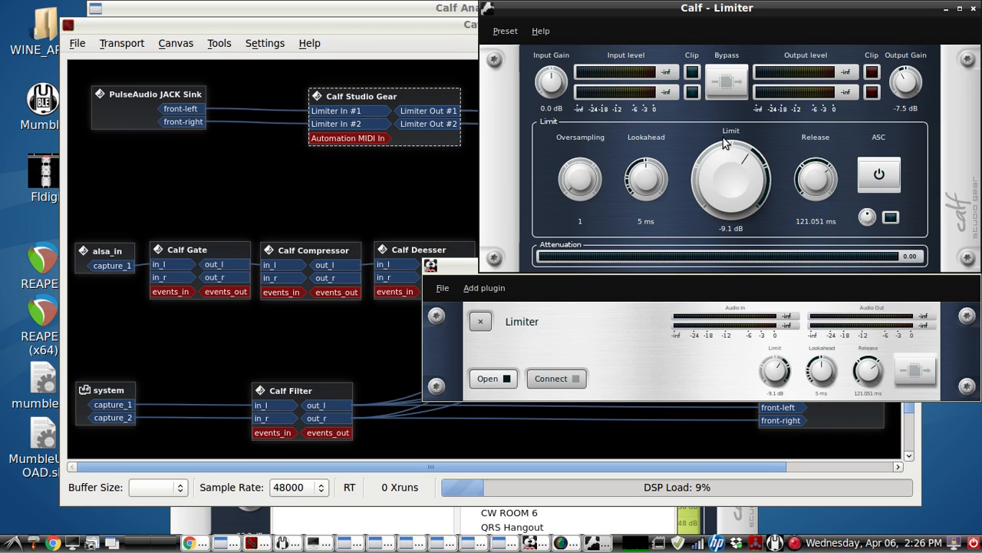
mouse_move(693, 223)
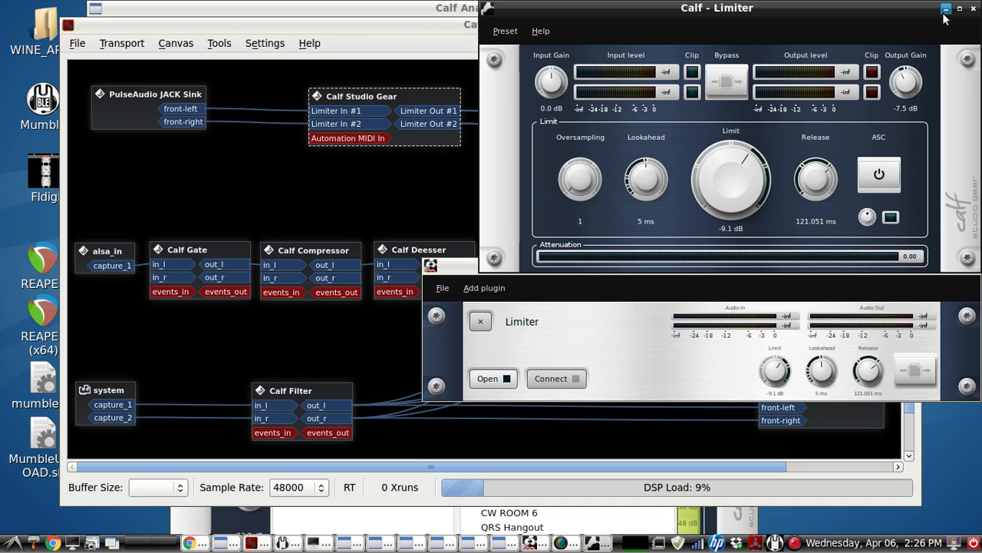
Minimize the limiter windows and trace the alsa_in and Calf Equalizer 5 Band links in the graph.
left_click(946, 9)
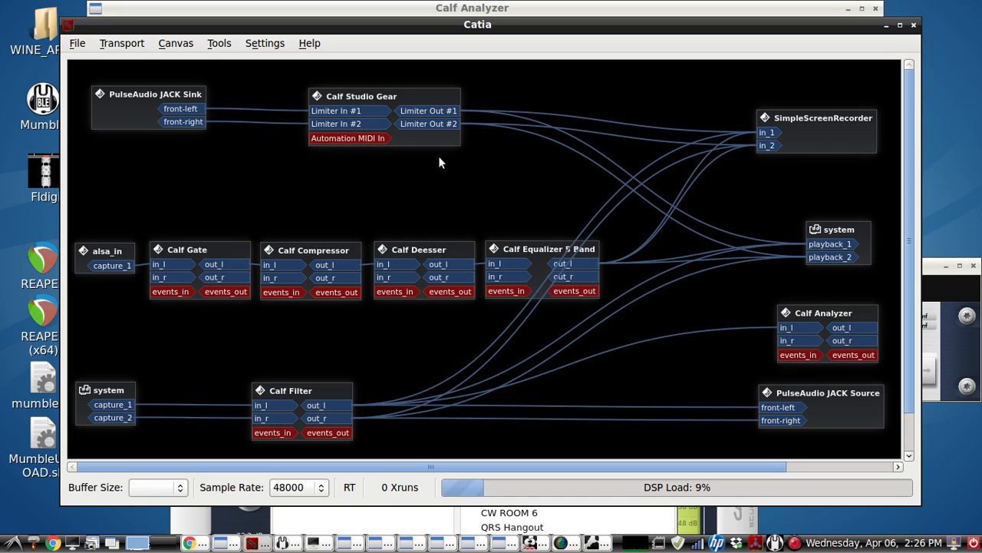
mouse_move(414, 96)
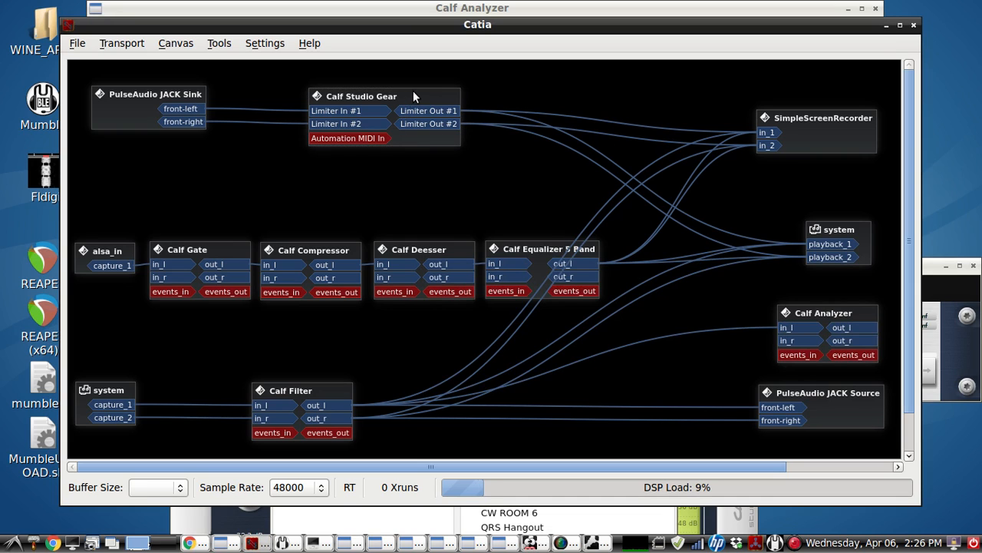
mouse_move(438, 129)
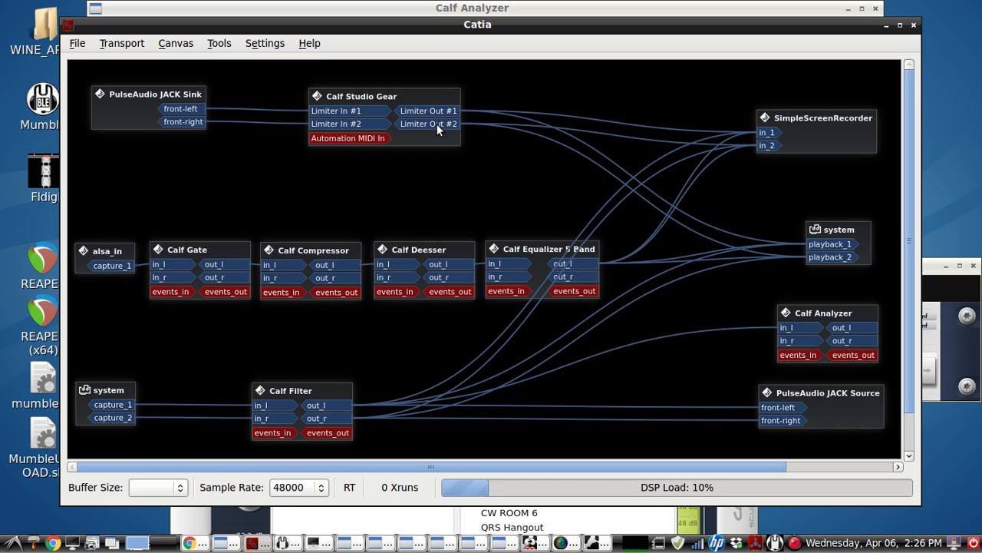
mouse_move(685, 219)
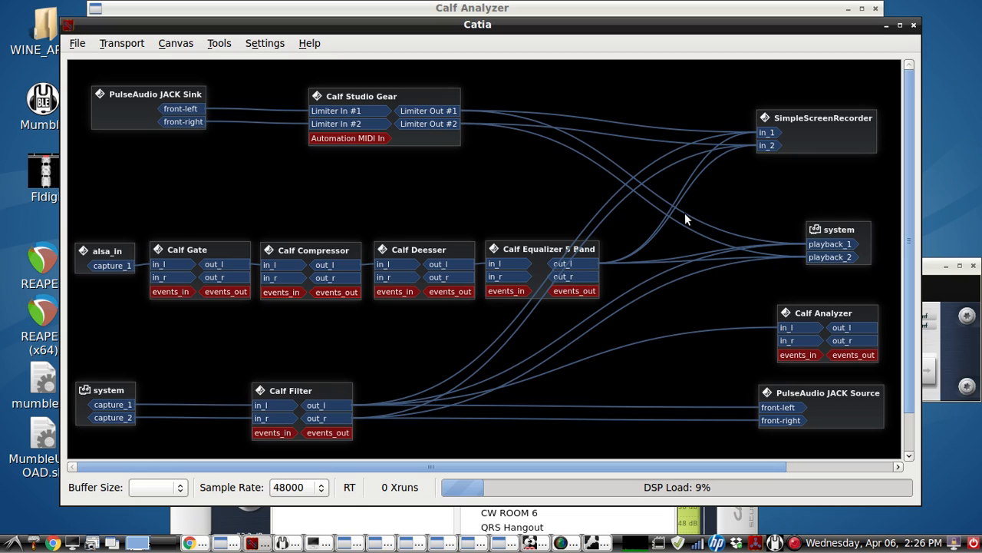
mouse_move(376, 104)
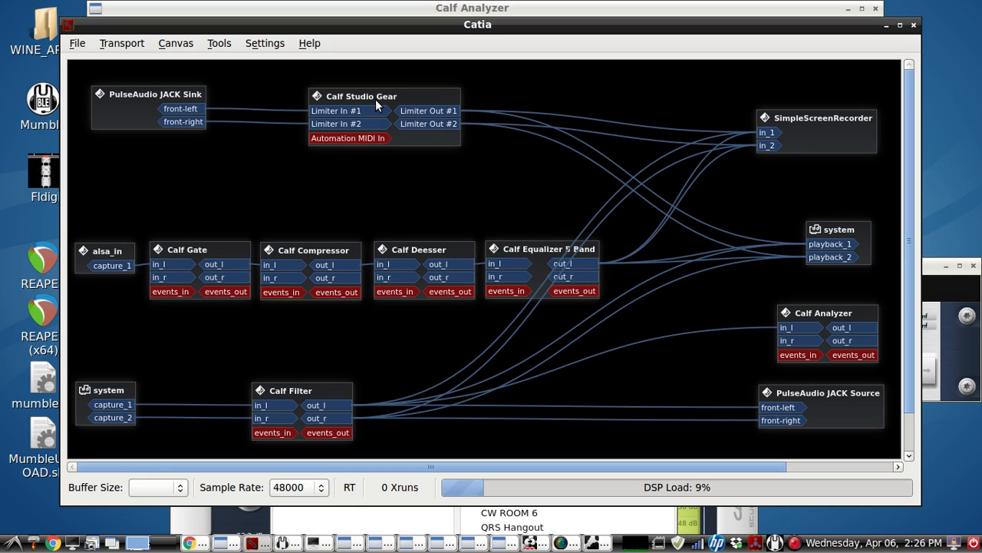
left_click(106, 258)
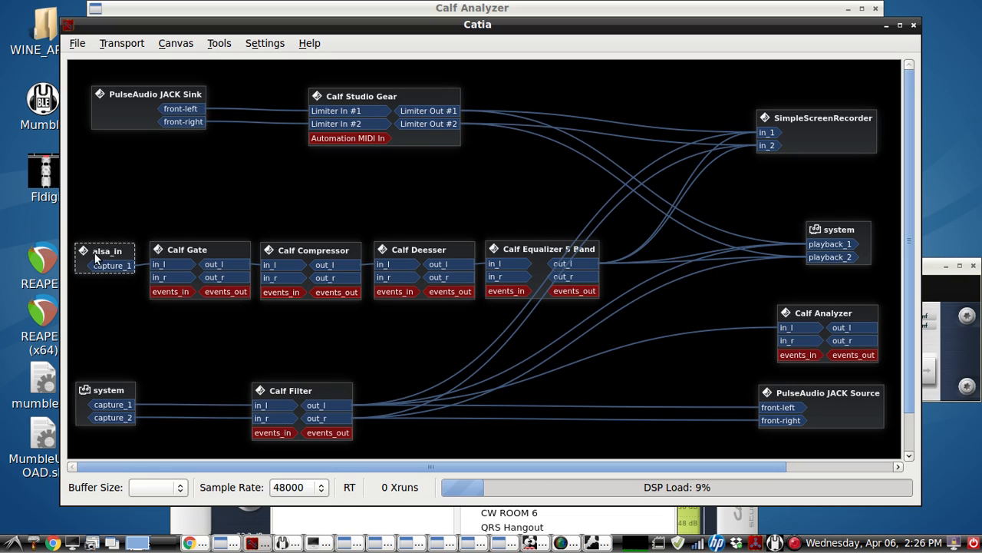
mouse_move(147, 253)
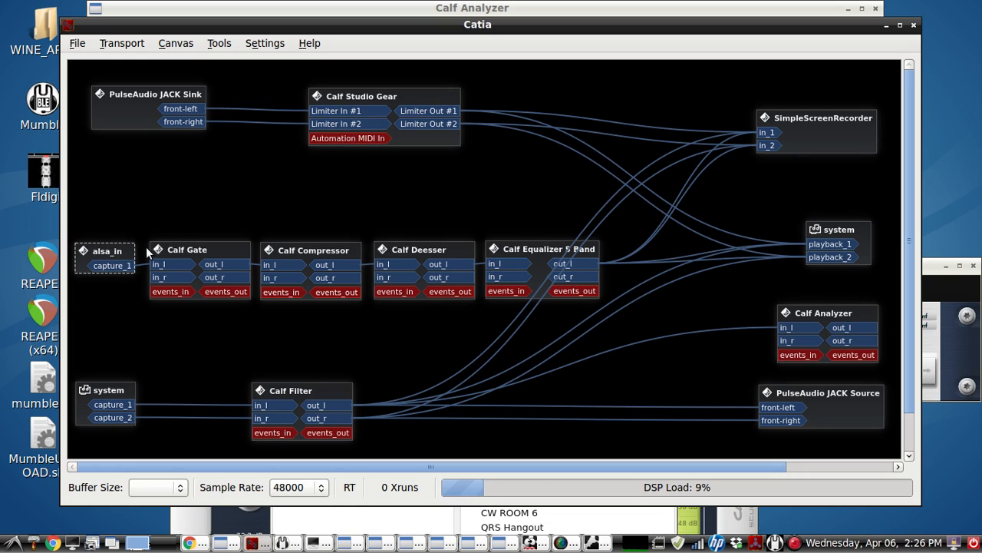
left_click(310, 250)
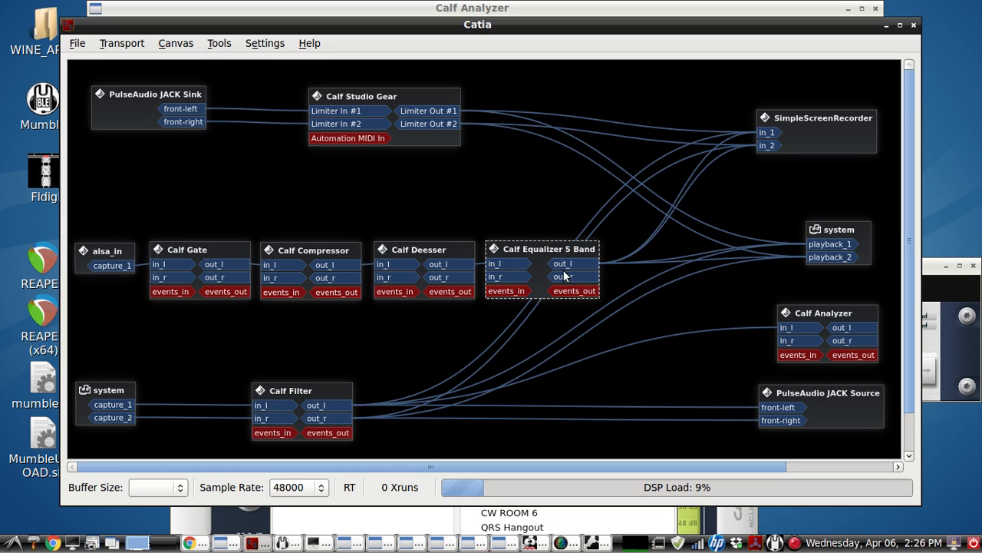
mouse_move(208, 270)
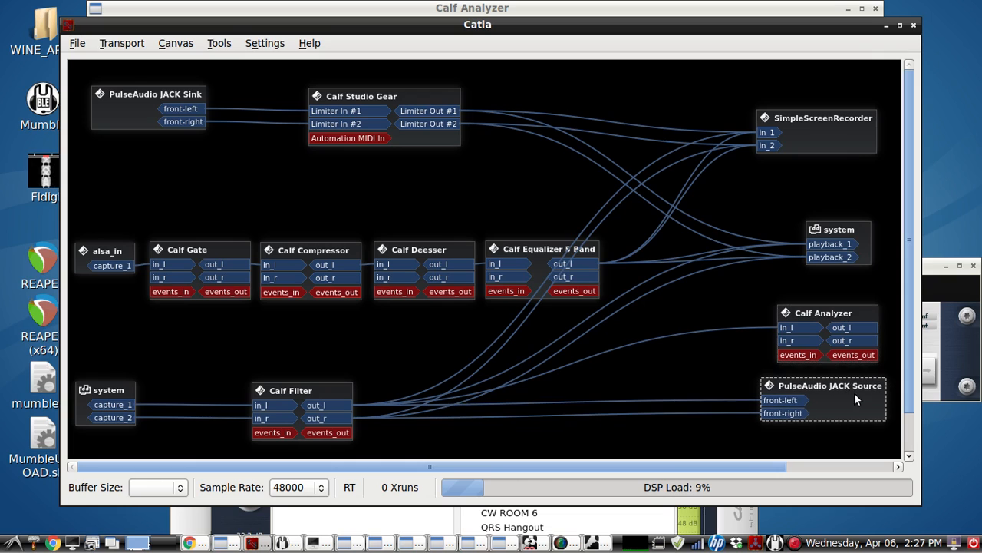
mouse_move(863, 105)
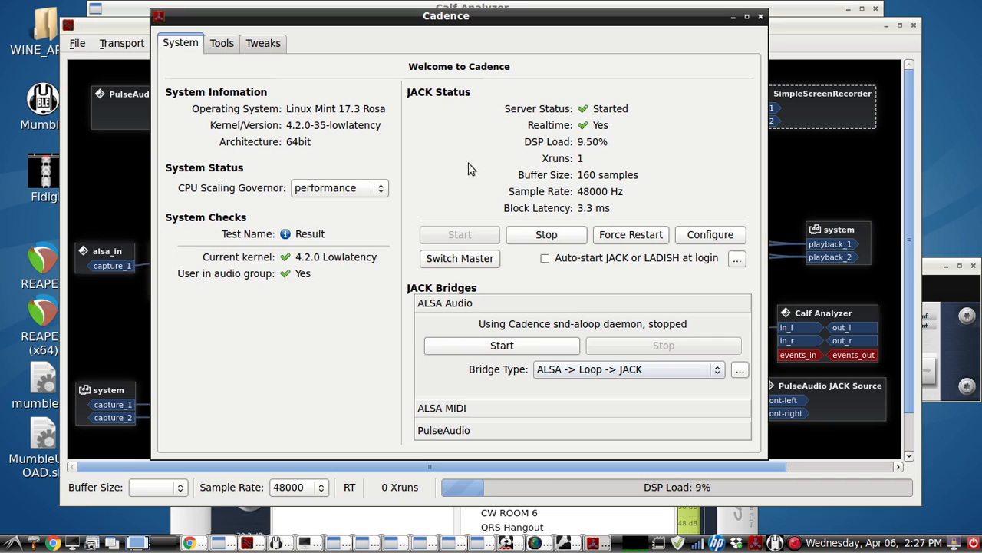
mouse_move(438, 172)
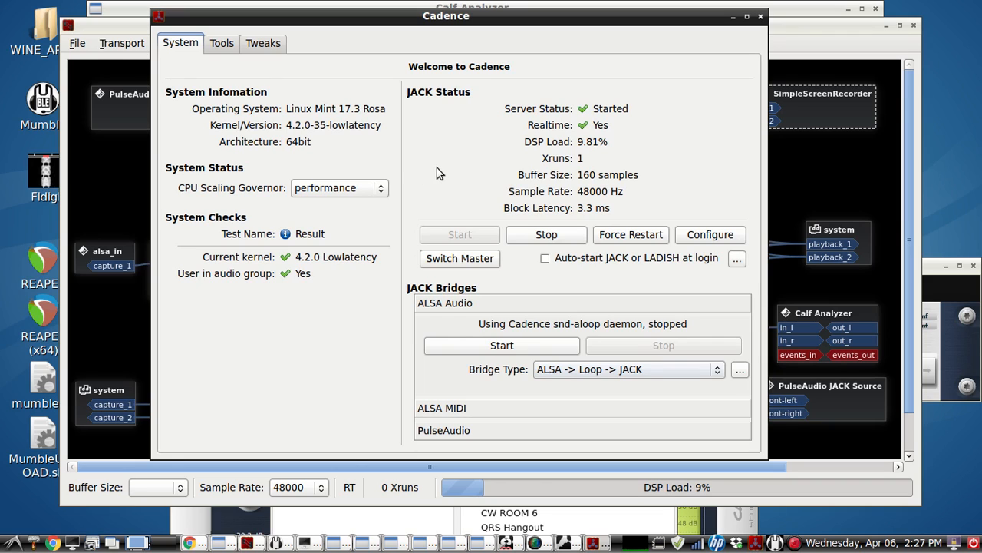
mouse_move(382, 147)
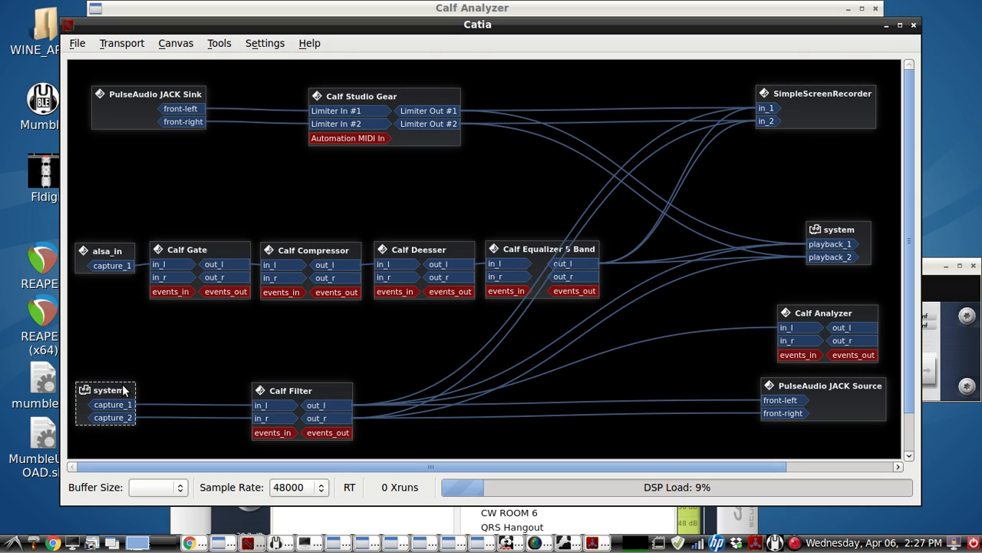
mouse_move(120, 393)
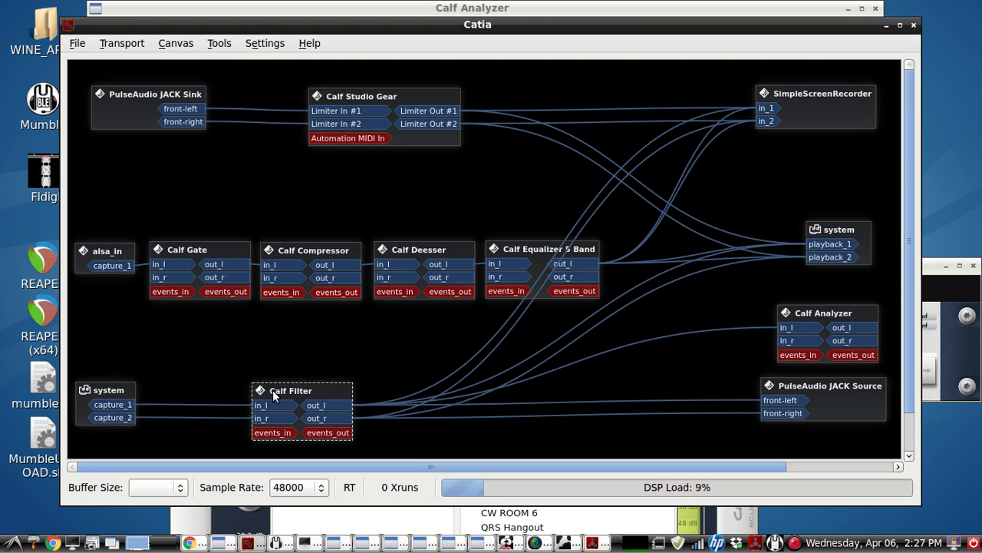
Move the system playback box slightly higher and shift another client box lower.
left_click_drag(838, 229, 834, 221)
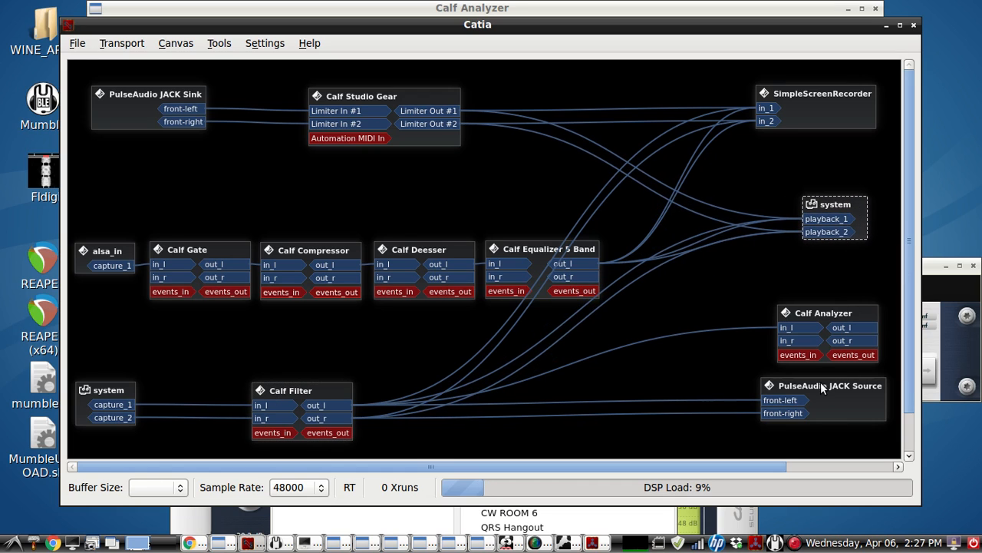
left_click_drag(821, 386, 817, 399)
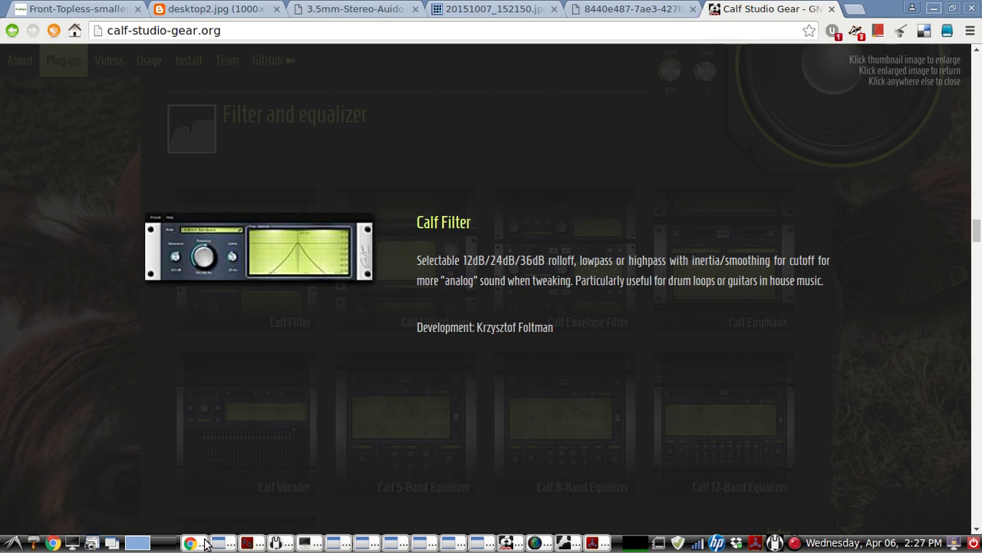
View the keyer box picture, the sound card jack diagram and the dated photo in turn.
left_click(74, 9)
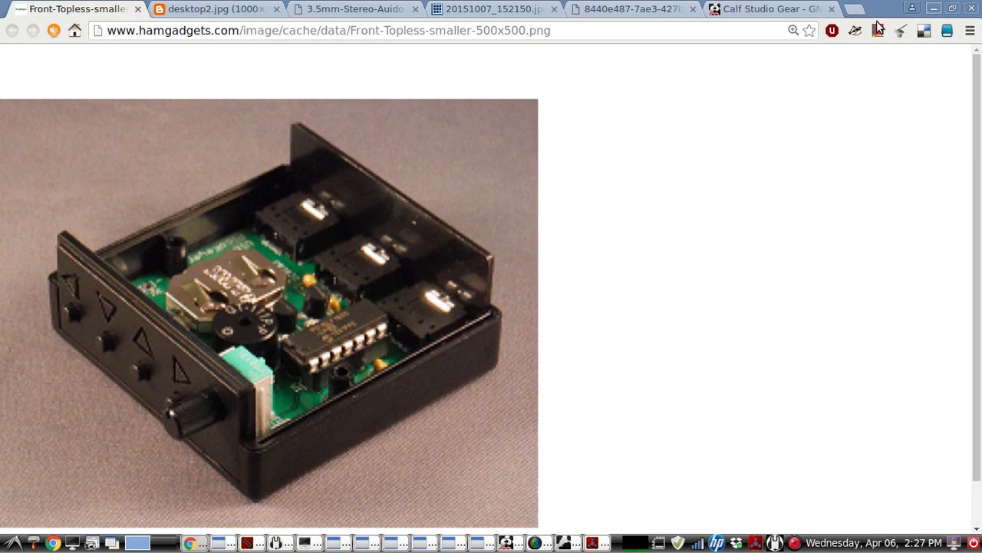
mouse_move(177, 289)
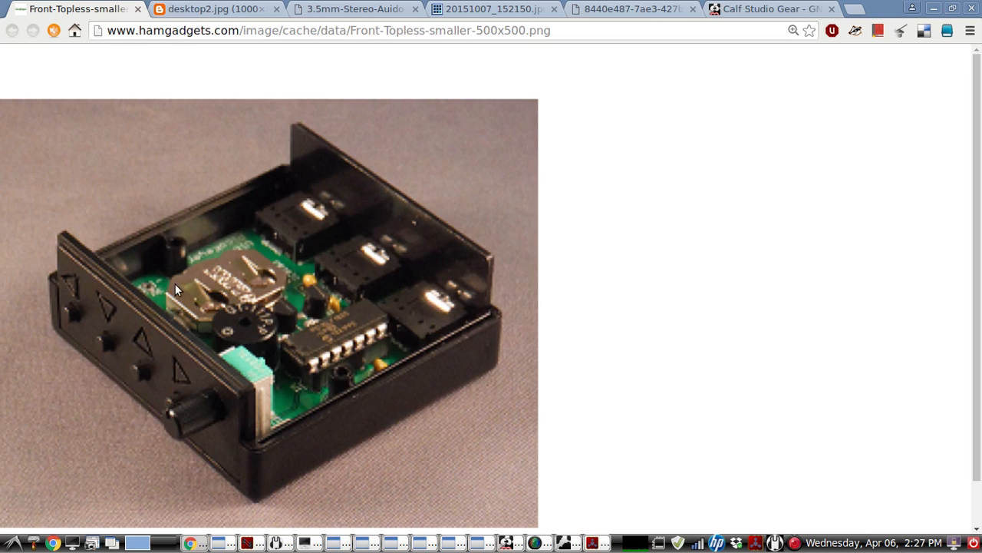
mouse_move(649, 193)
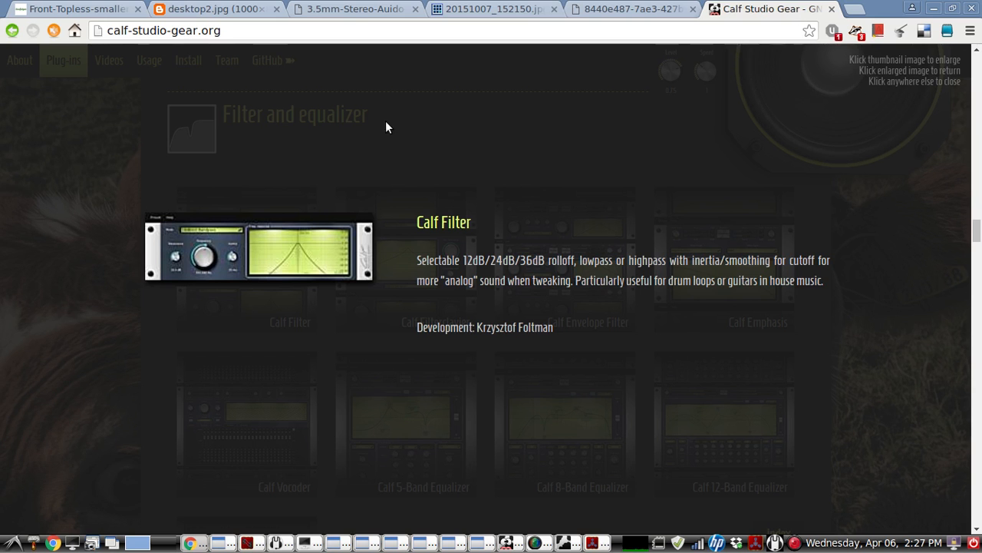
left_click(629, 9)
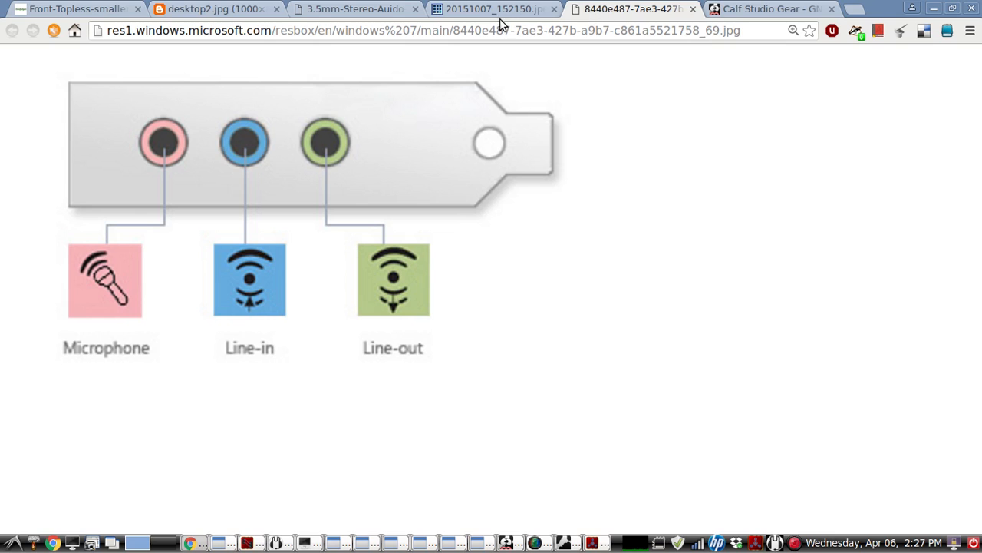
left_click(767, 10)
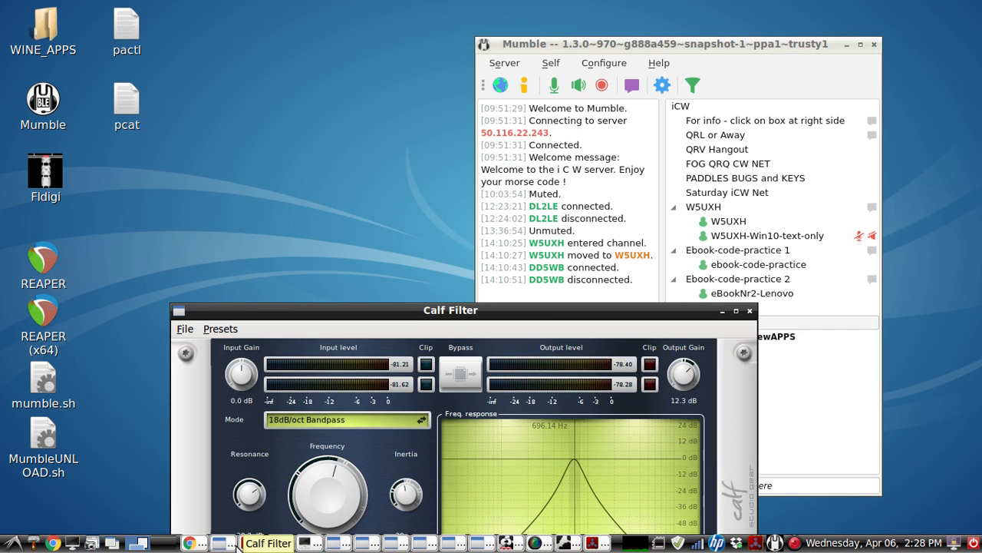
Raise the Calf Filter window so all knobs and the 690 Hz bandpass response are visible.
left_click_drag(451, 310, 440, 243)
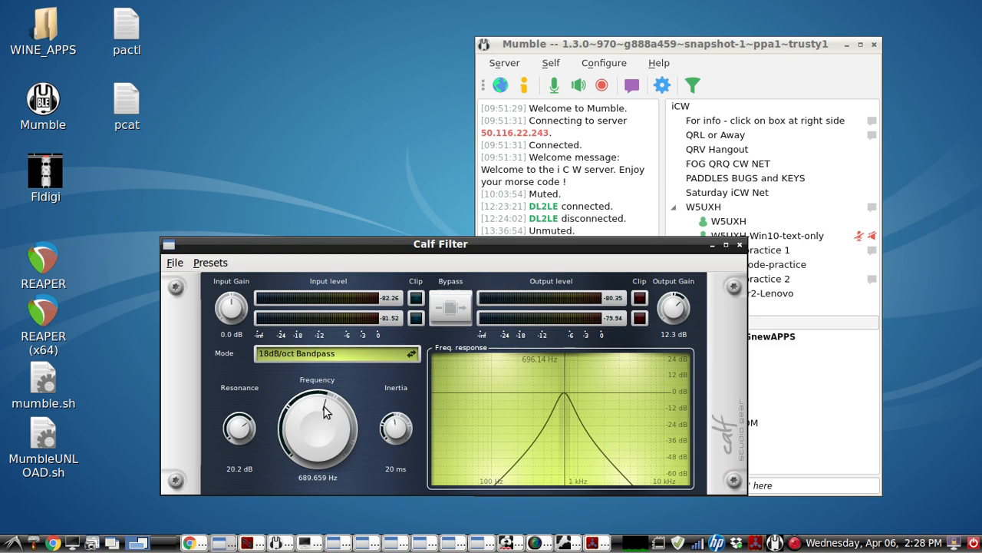
mouse_move(592, 453)
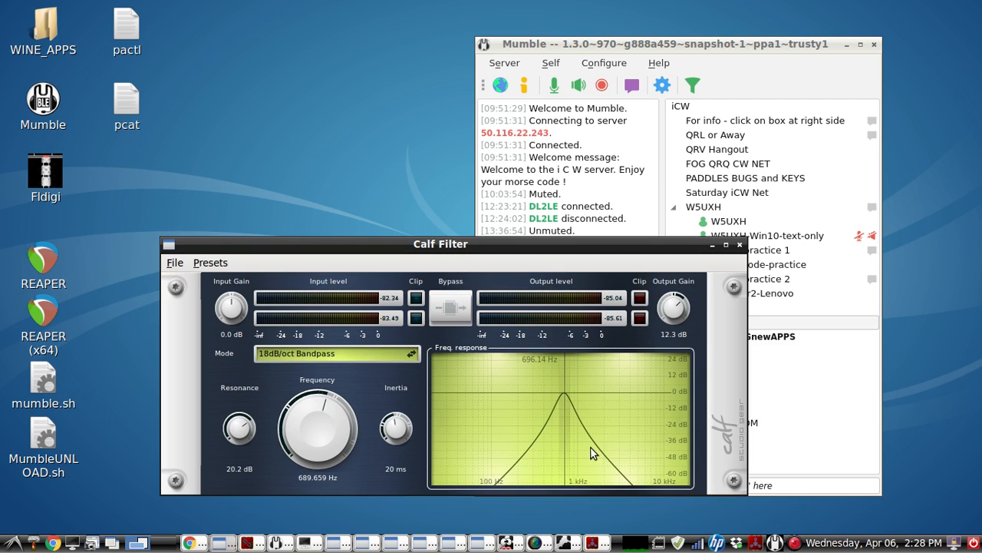